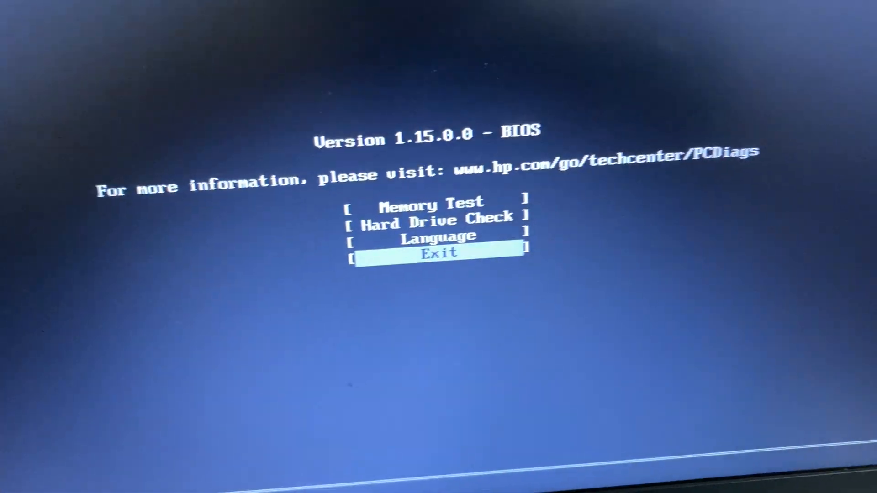
# Leave HP PC Hardware Diagnostics and return to the startup menu
pyautogui.press('up')
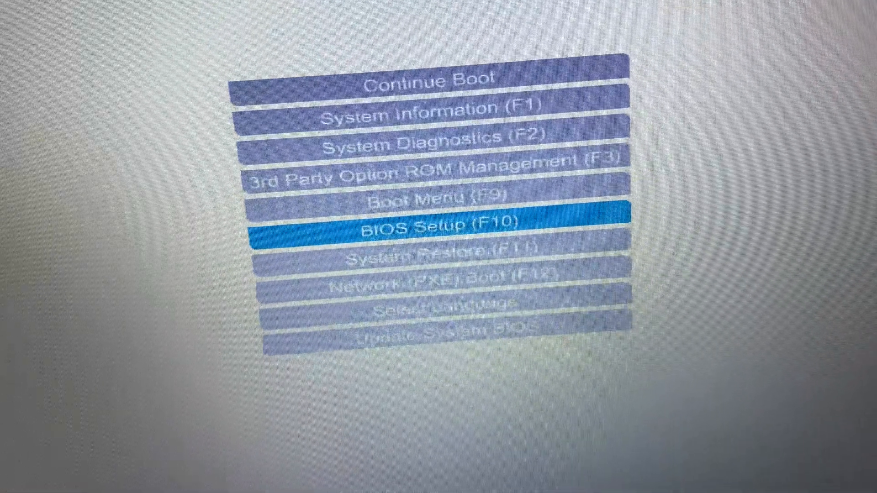
# Launch BIOS Setup (F10) from the HP Startup Menu
pyautogui.press('f10')
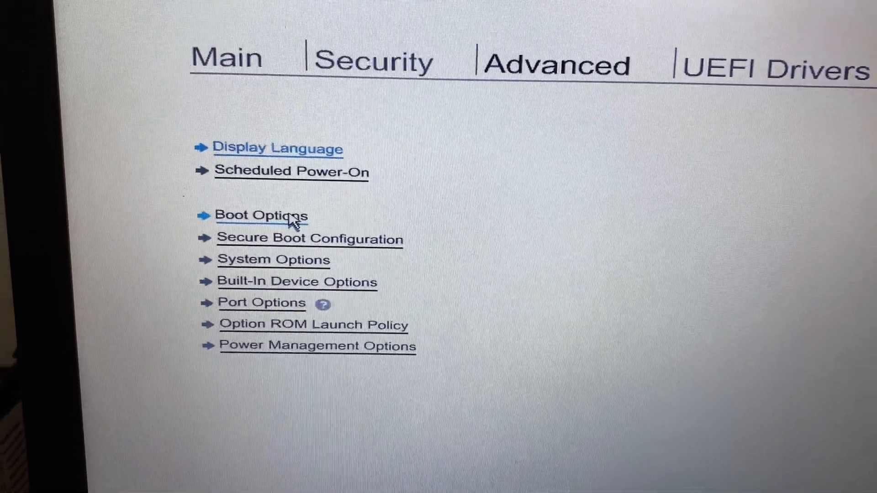
# Go to the Boot Options page under the Advanced settings
pyautogui.click(261, 216)
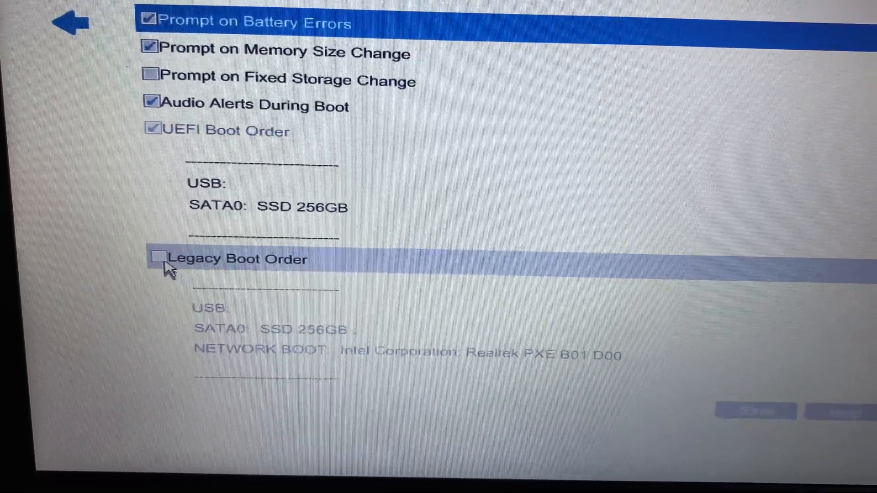
# Enable Legacy Boot Order (USB, SATA0 SSD 256GB, network) and save the boot options
pyautogui.click(157, 258)
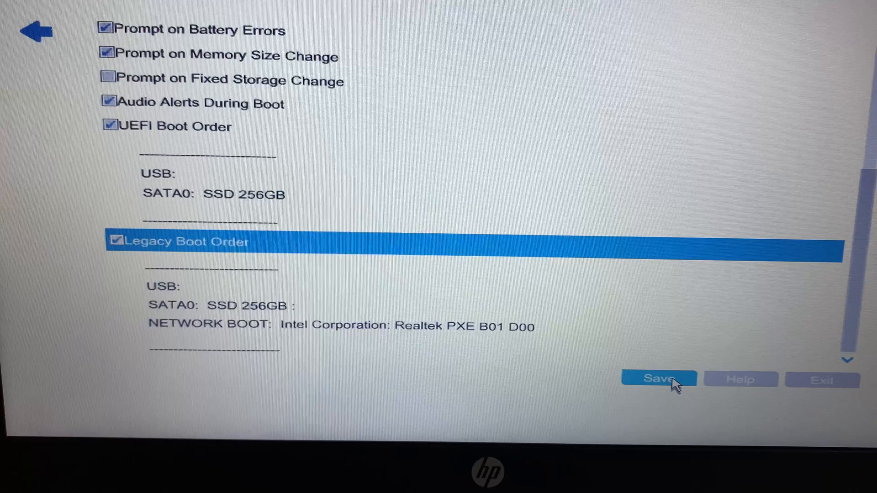
pyautogui.click(659, 379)
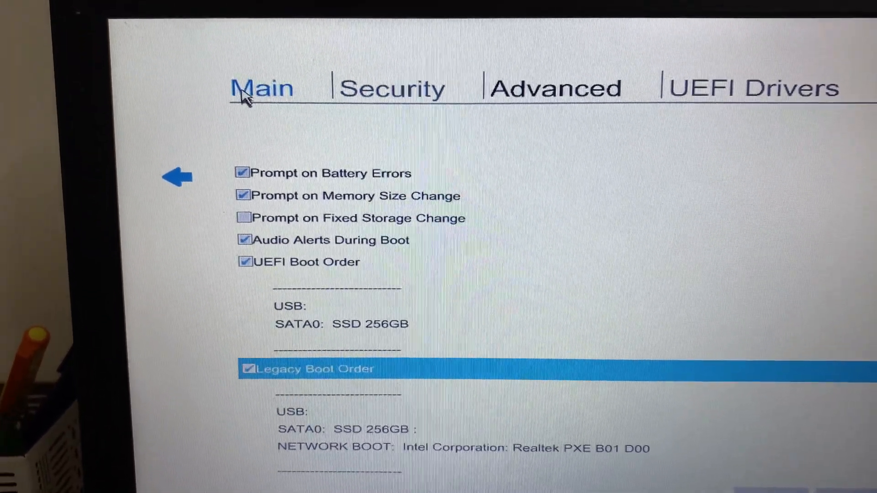
# From the Main page, choose Save Changes and Exit to bring up the save confirmation
pyautogui.click(262, 88)
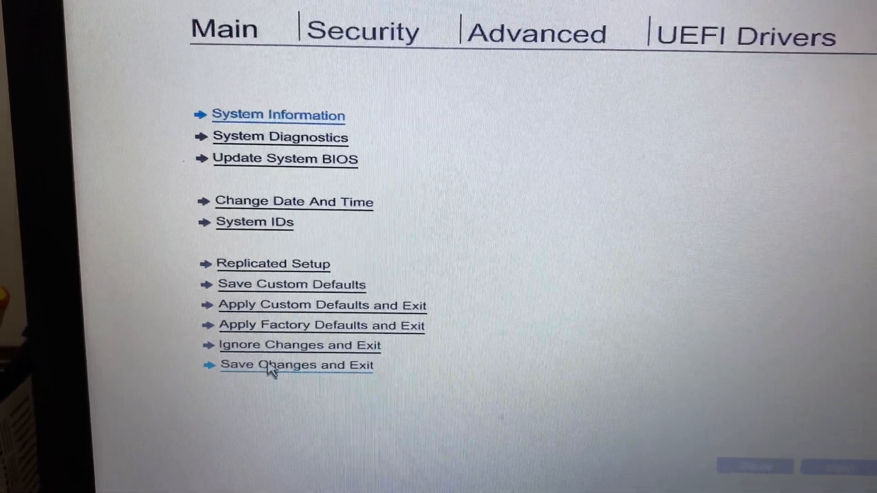
pyautogui.click(296, 365)
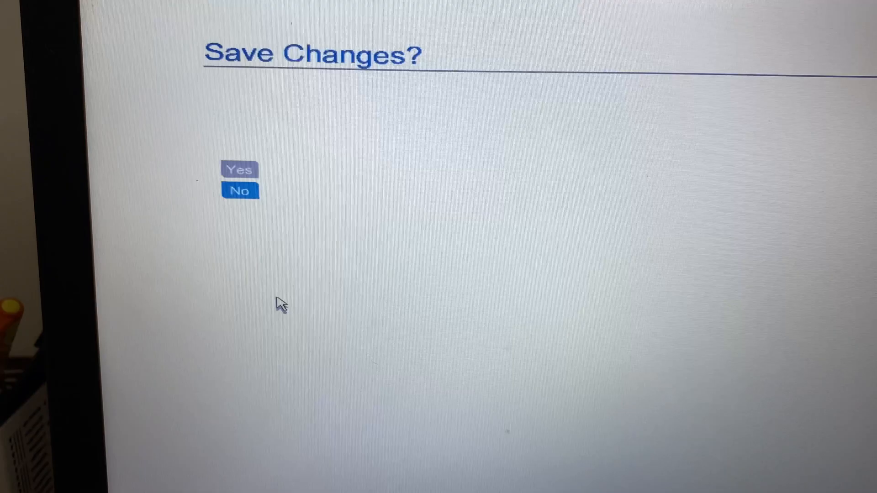